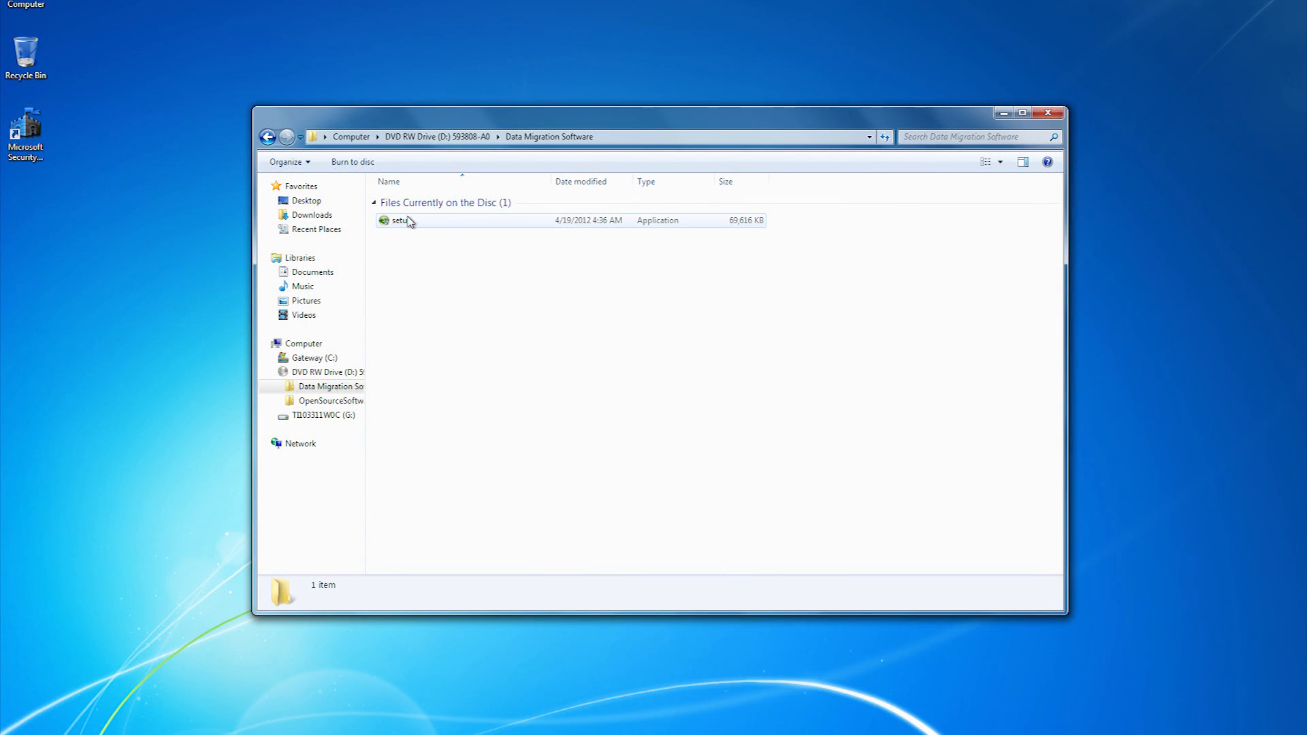
# Run the disc's setup application to install NTI Echo
pyautogui.click(1047, 113)
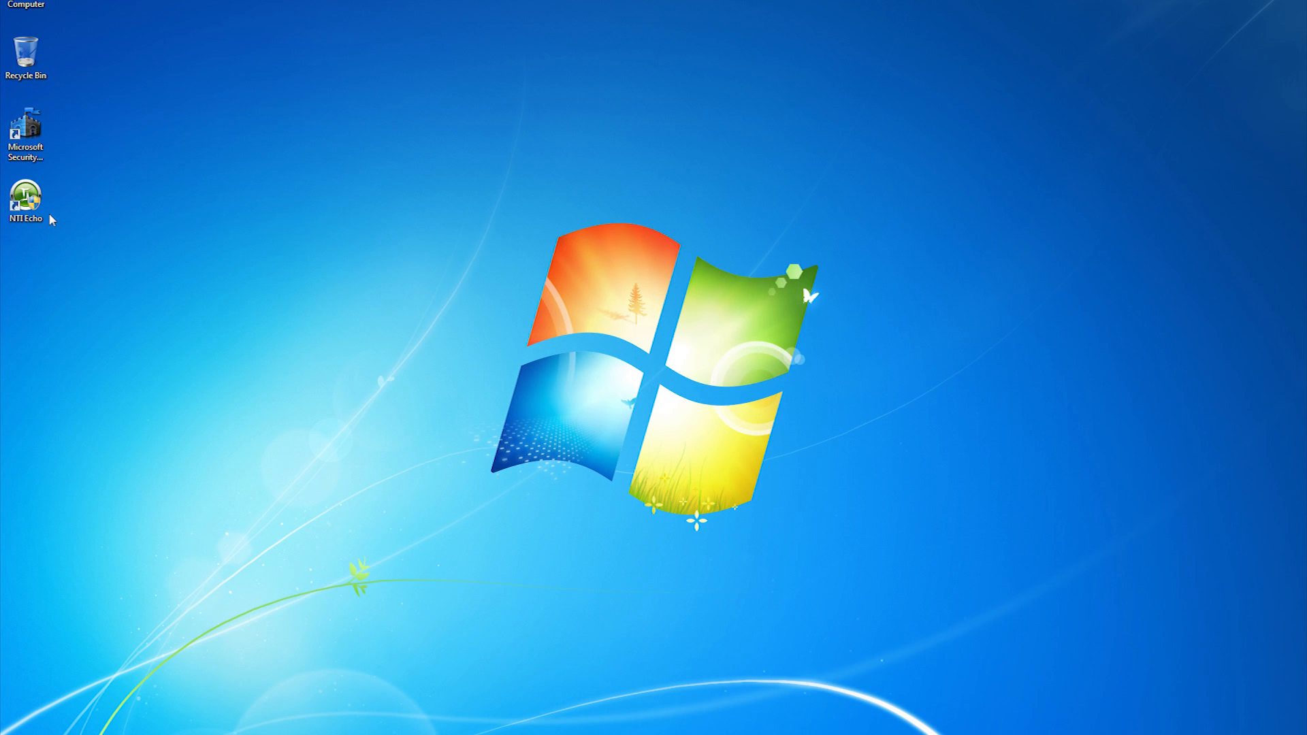
# Launch NTI Echo from its desktop shortcut
pyautogui.doubleClick(26, 198)
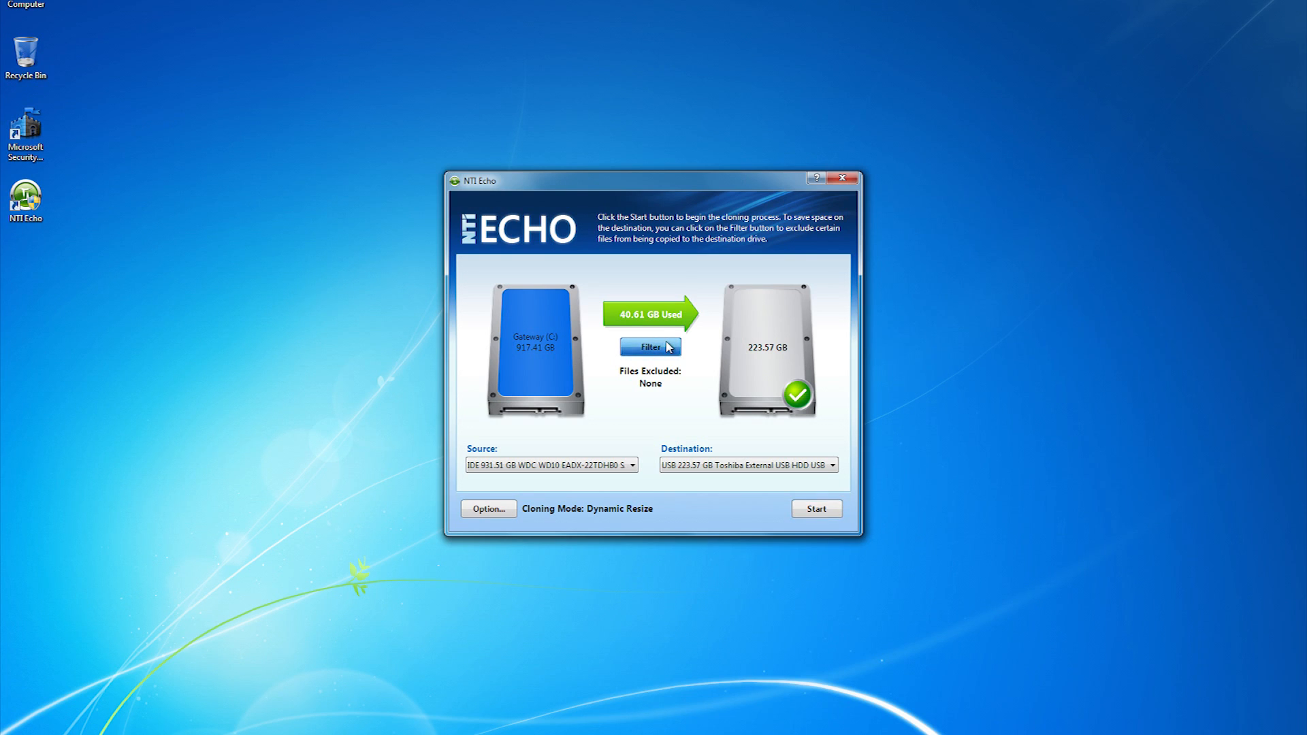
# Review the Filter exclusions, then start replication to the 223.57 GB Toshiba drive
pyautogui.click(649, 347)
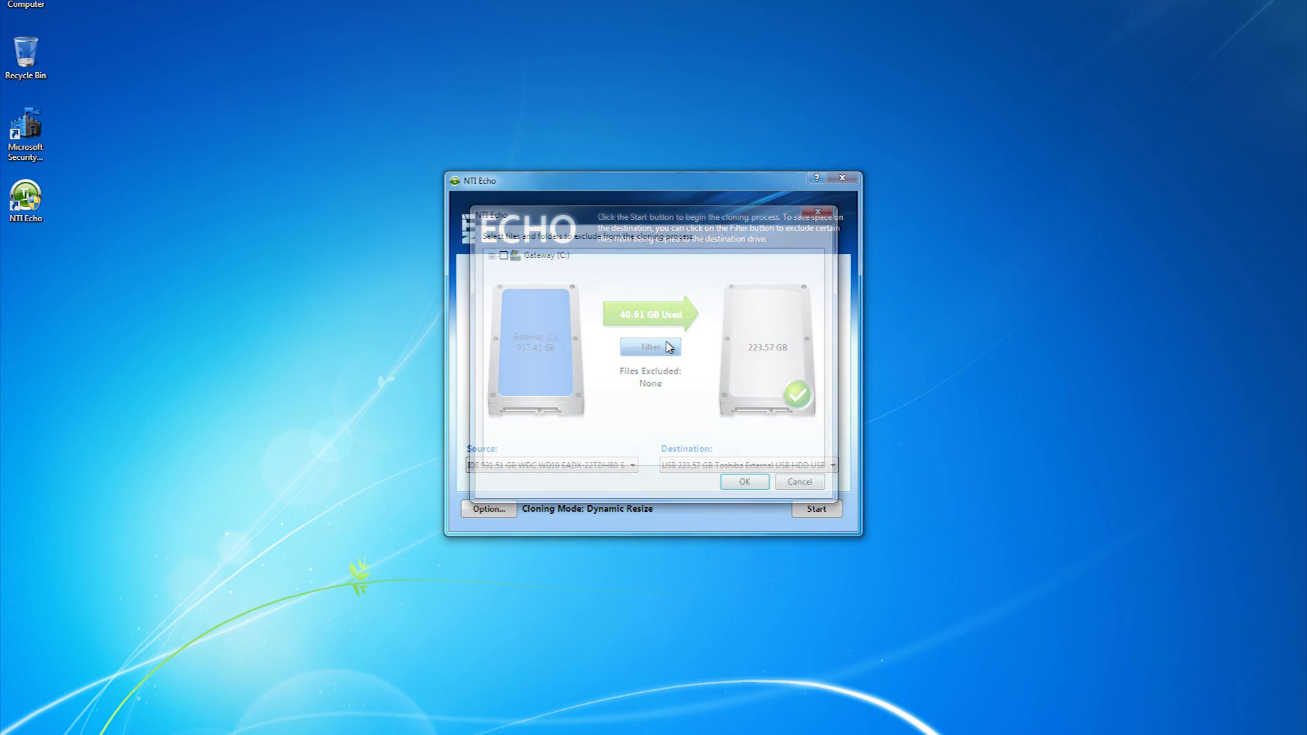
pyautogui.click(649, 347)
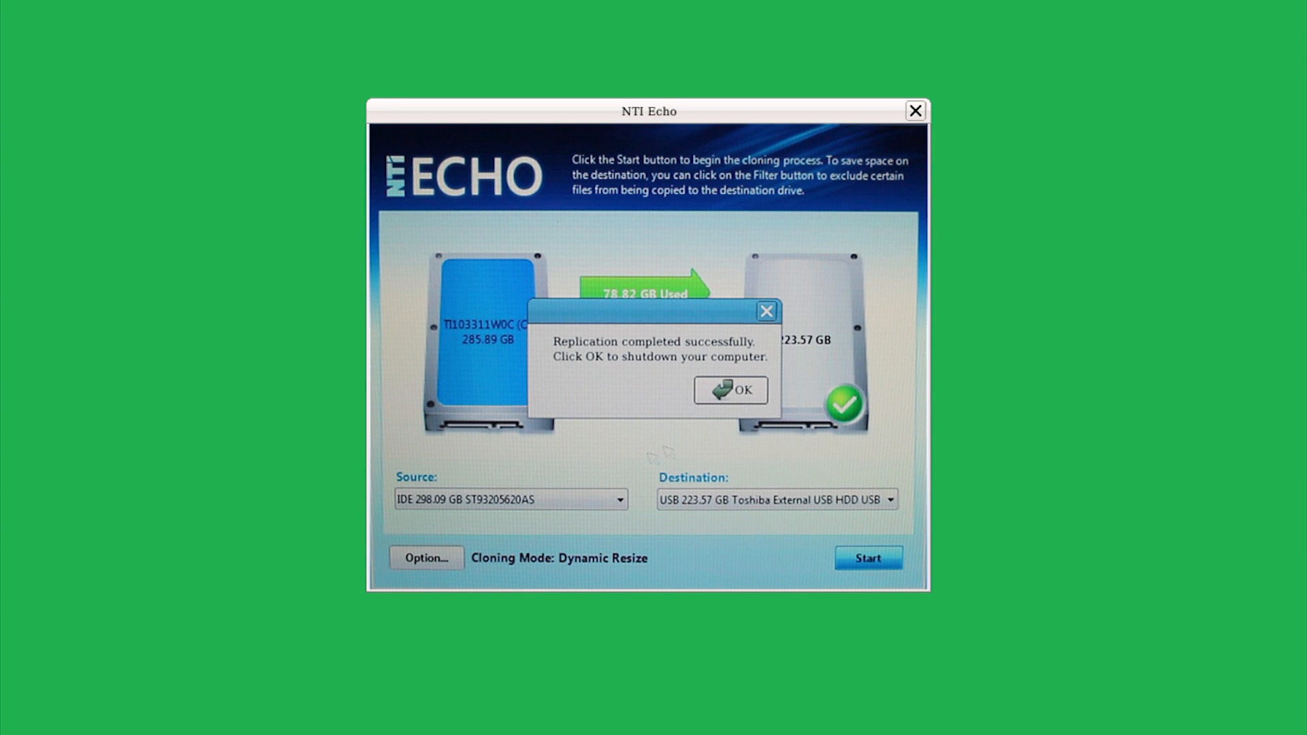
# Acknowledge the 'Replication completed successfully' message so the computer shuts down
pyautogui.click(730, 391)
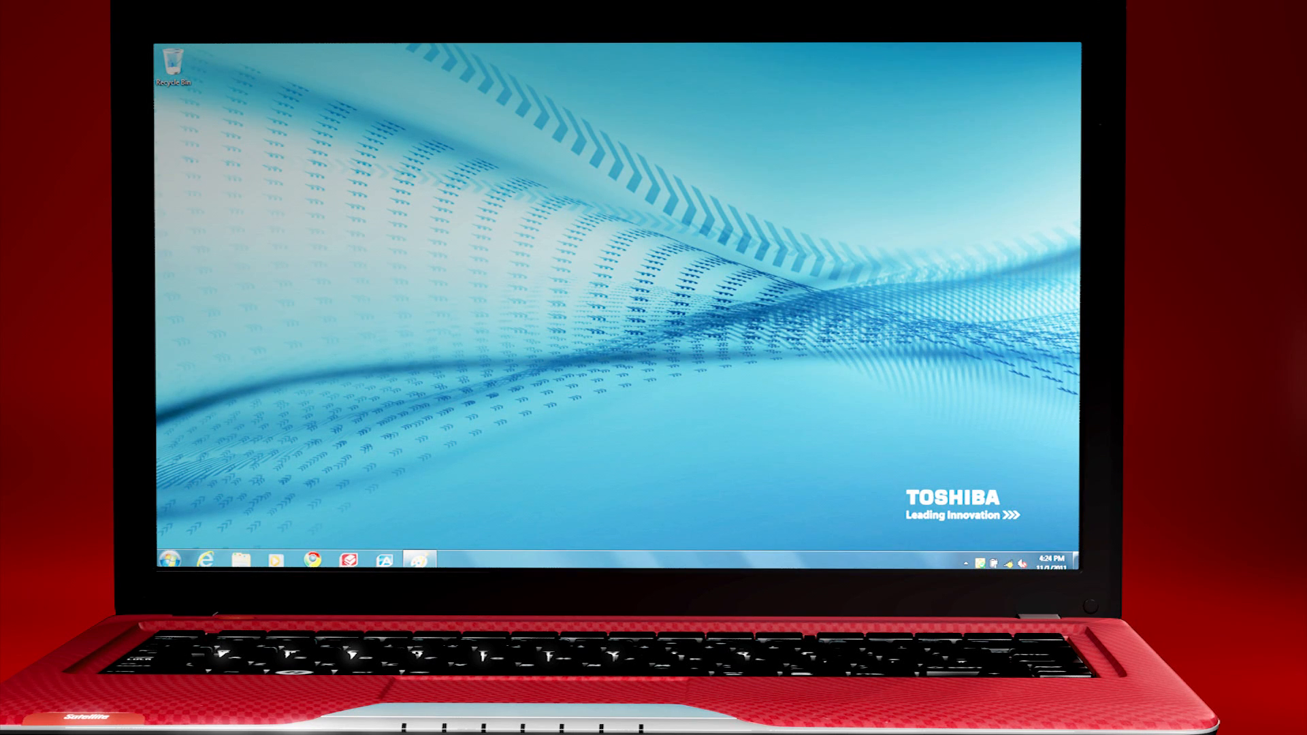